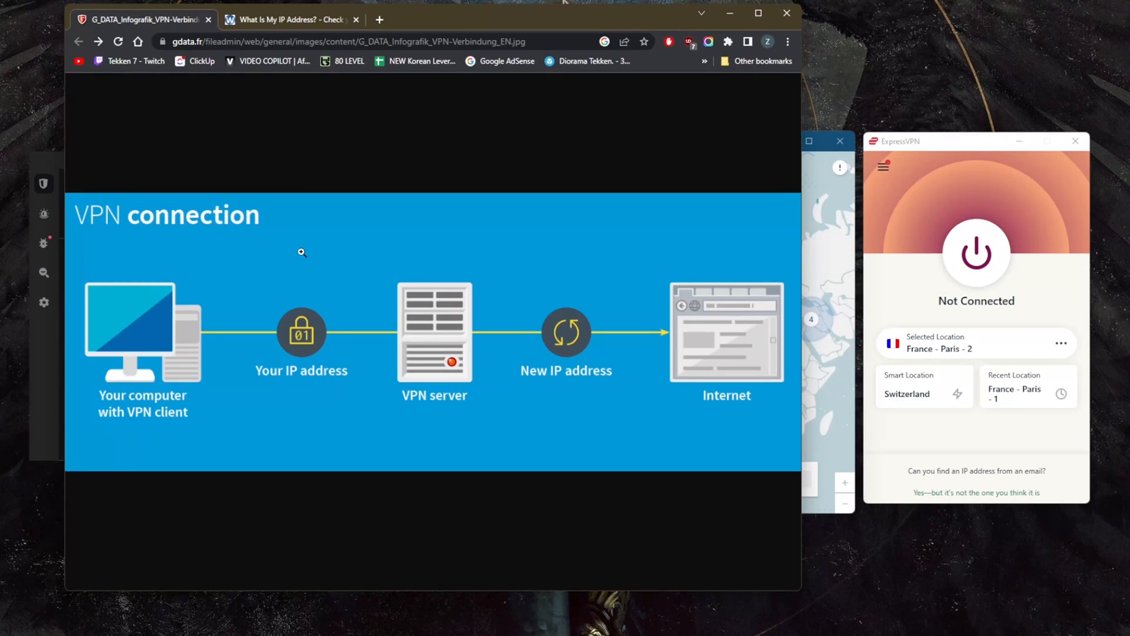
mouse_move(315, 258)
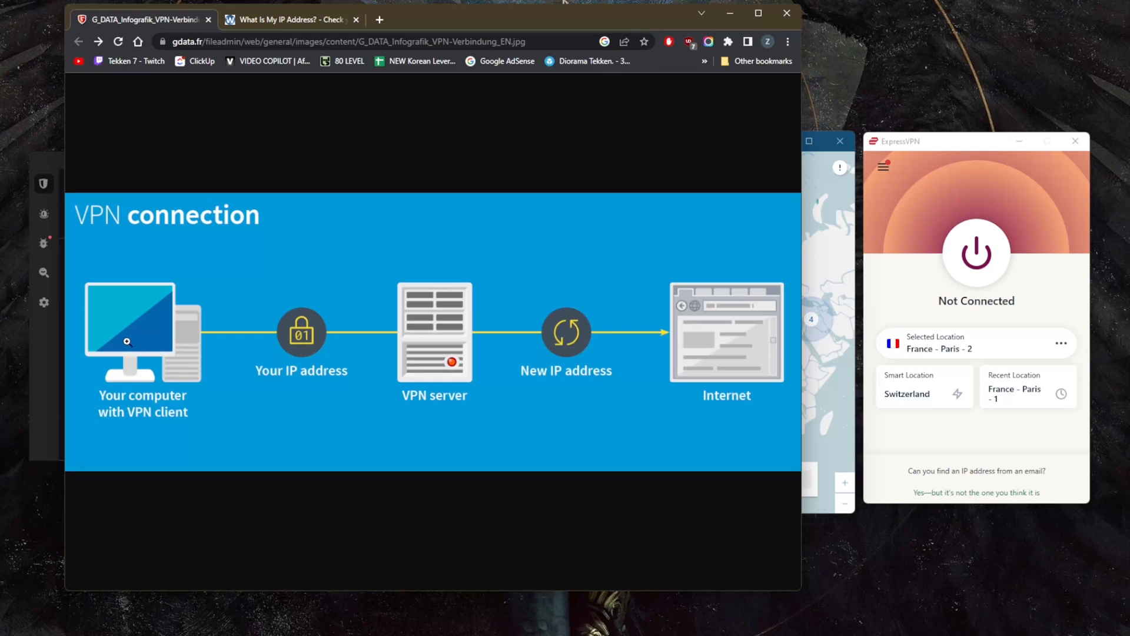
mouse_move(149, 364)
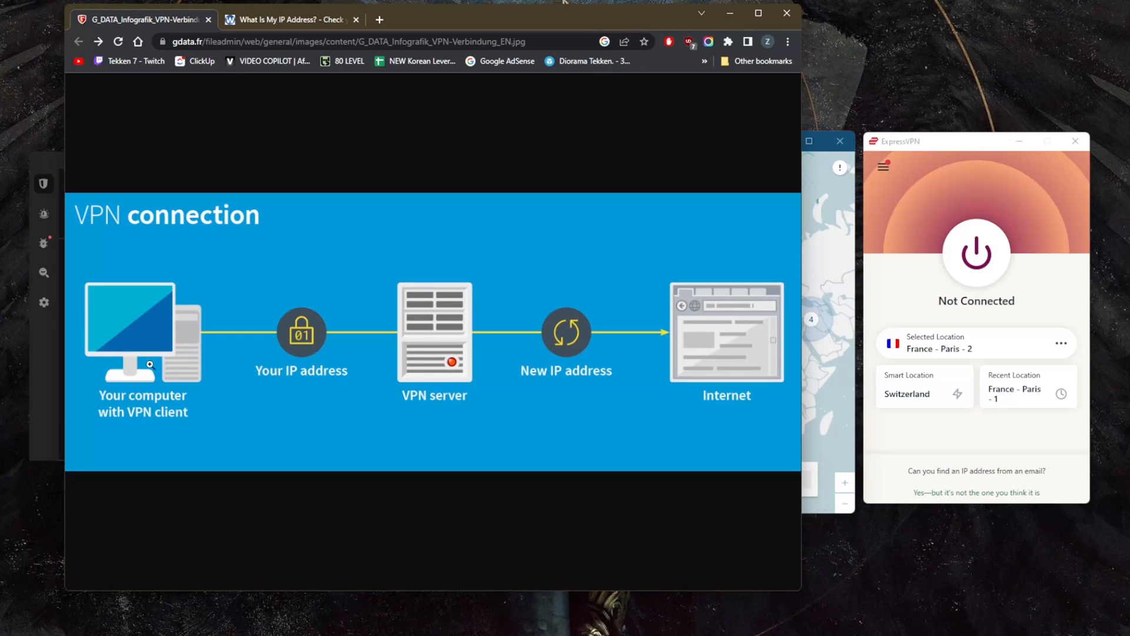
mouse_move(274, 320)
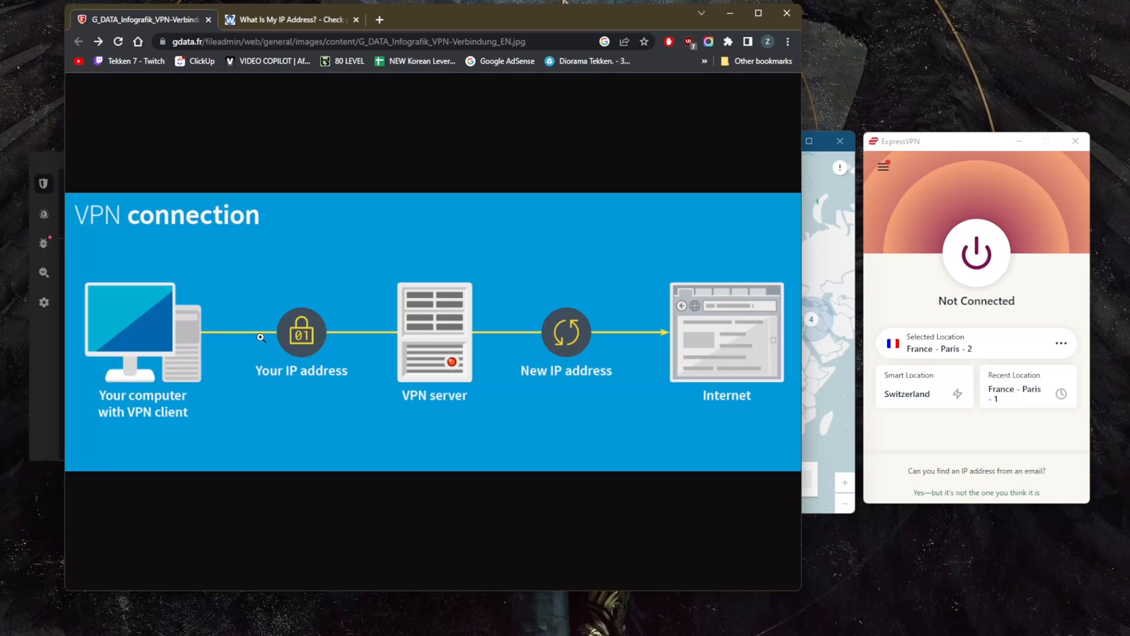
mouse_move(294, 329)
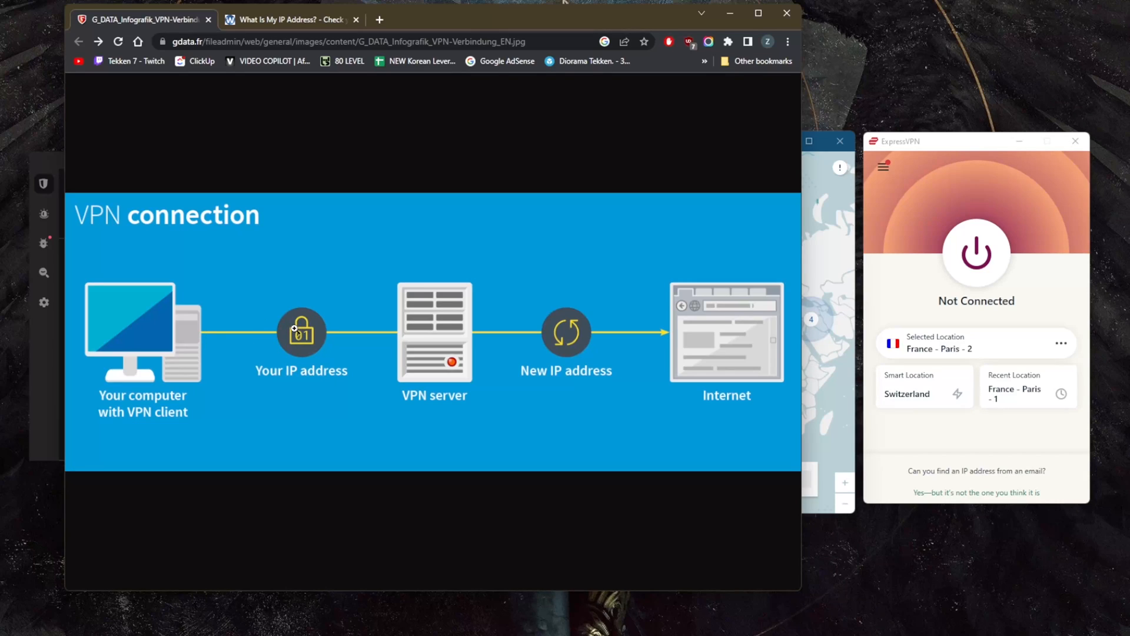
mouse_move(696, 295)
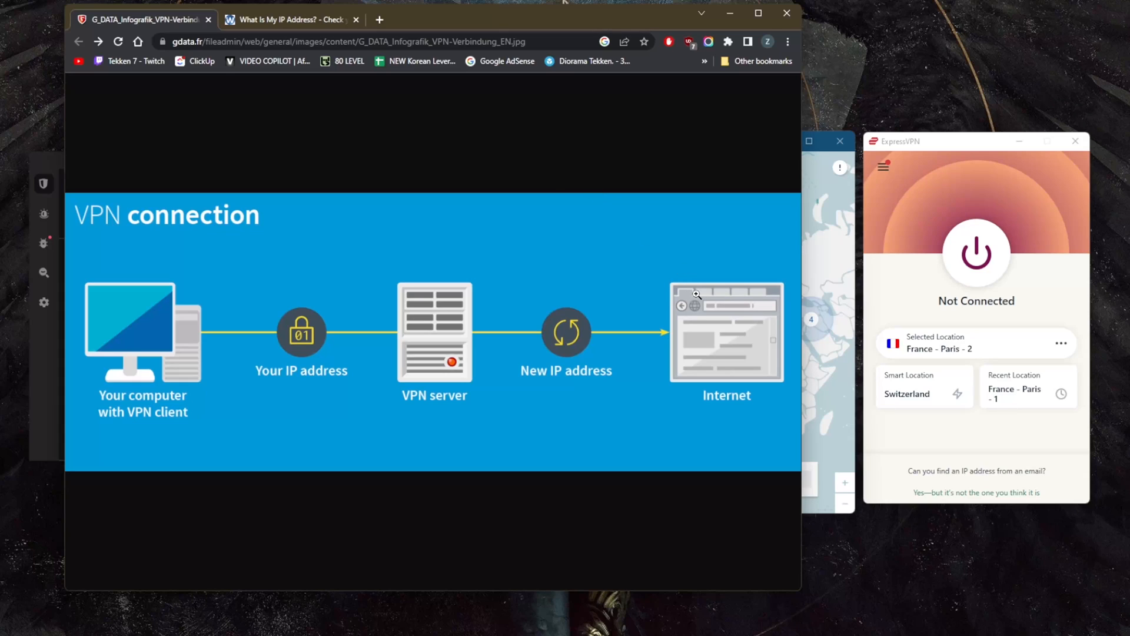
mouse_move(442, 351)
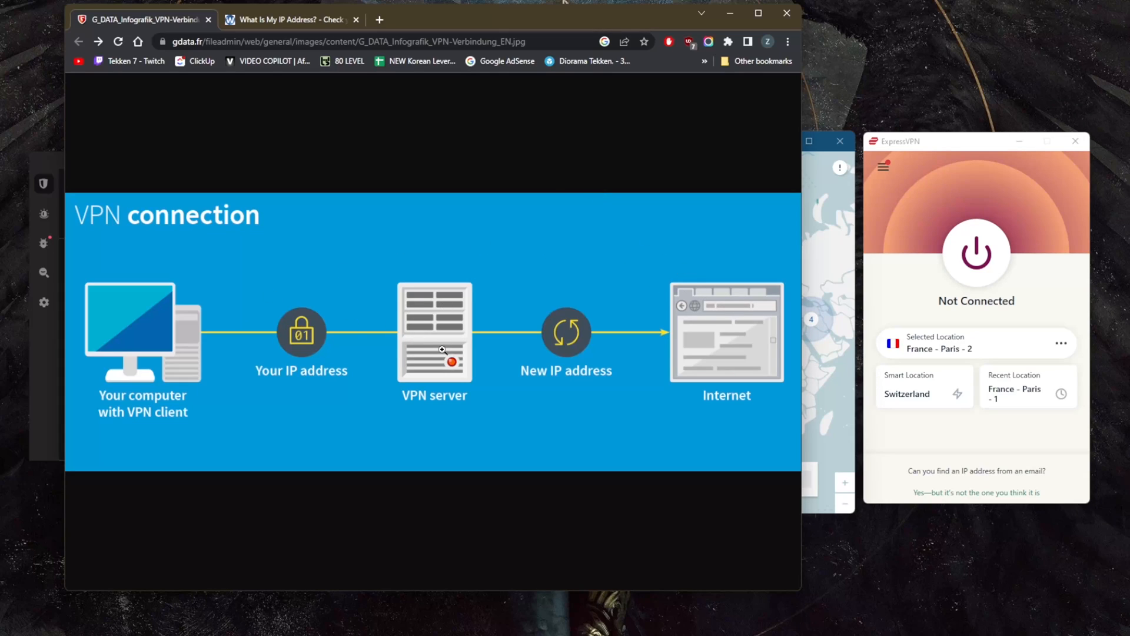
mouse_move(550, 350)
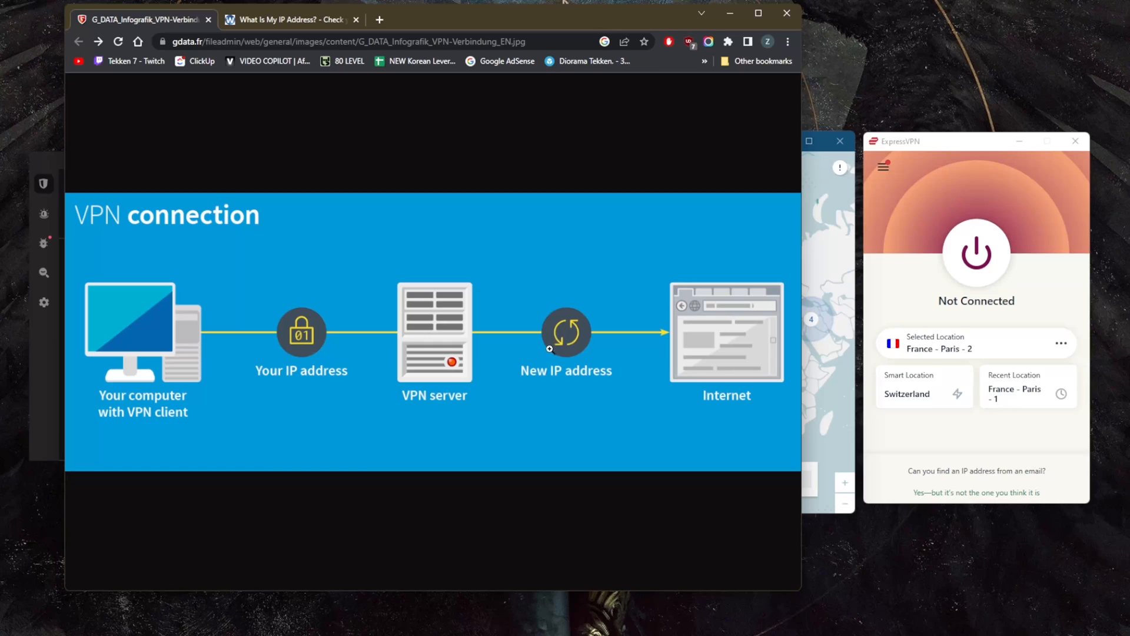
mouse_move(425, 335)
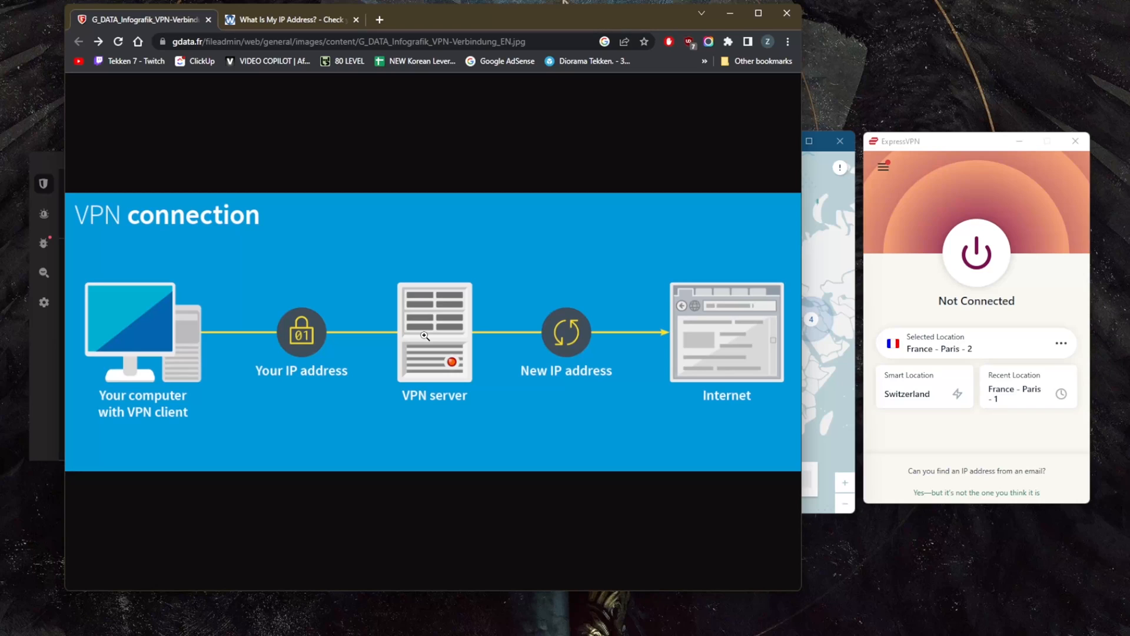
mouse_move(745, 605)
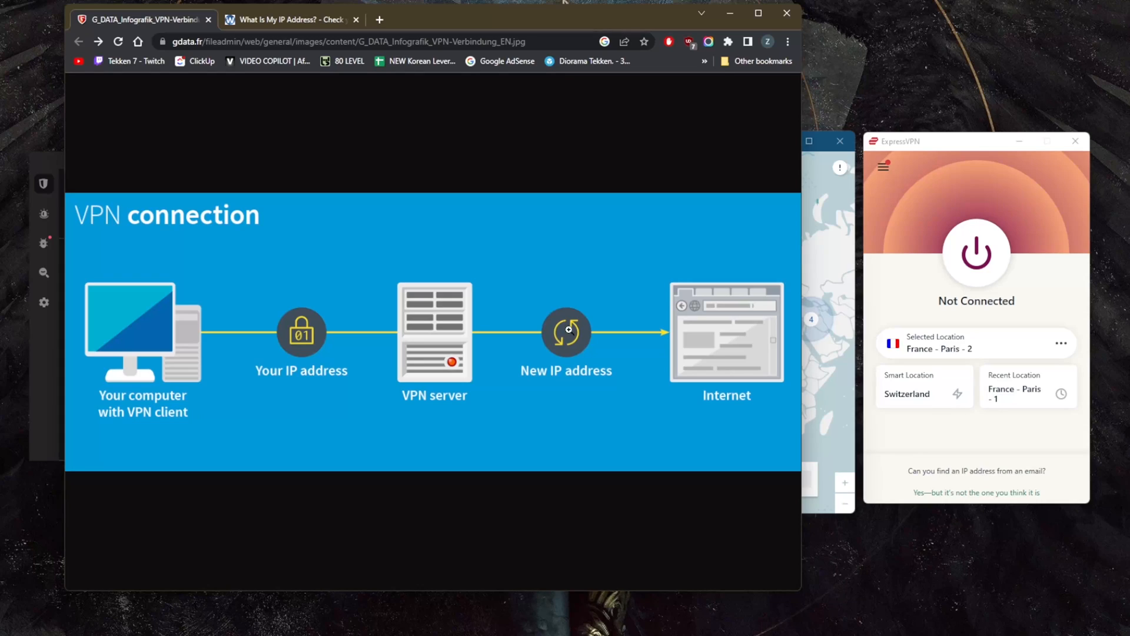
mouse_move(709, 339)
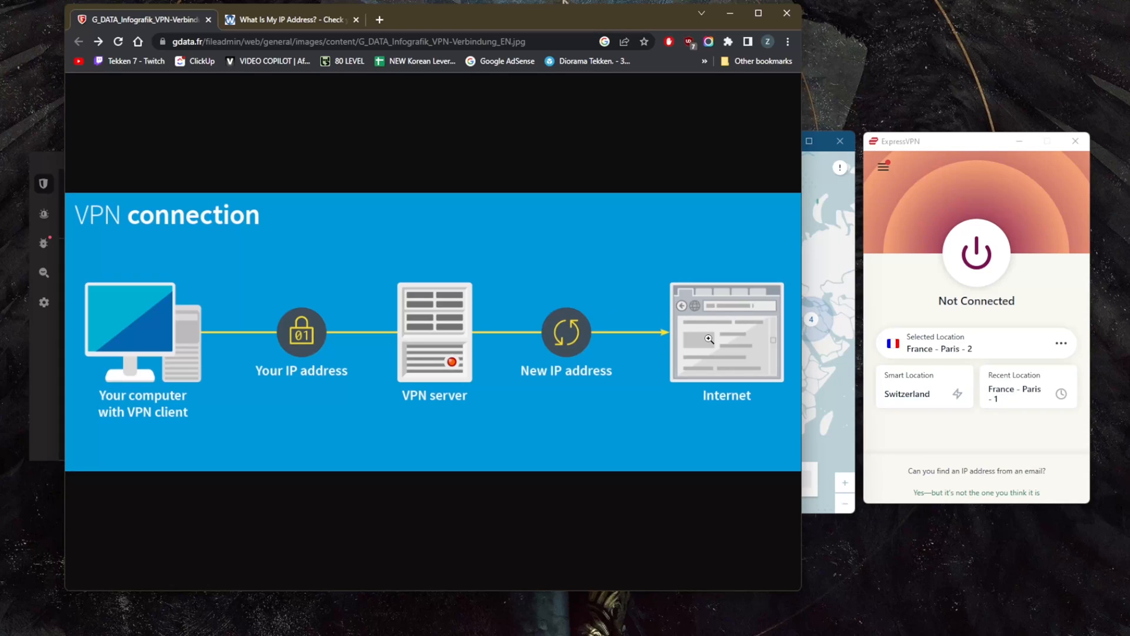
mouse_move(292, 362)
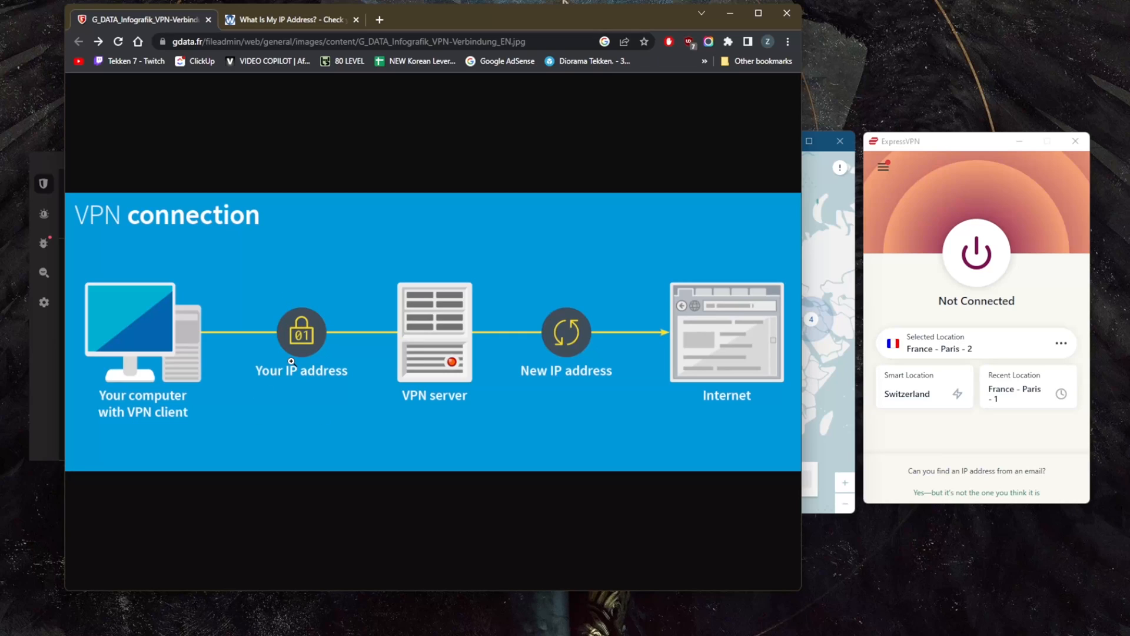
mouse_move(451, 329)
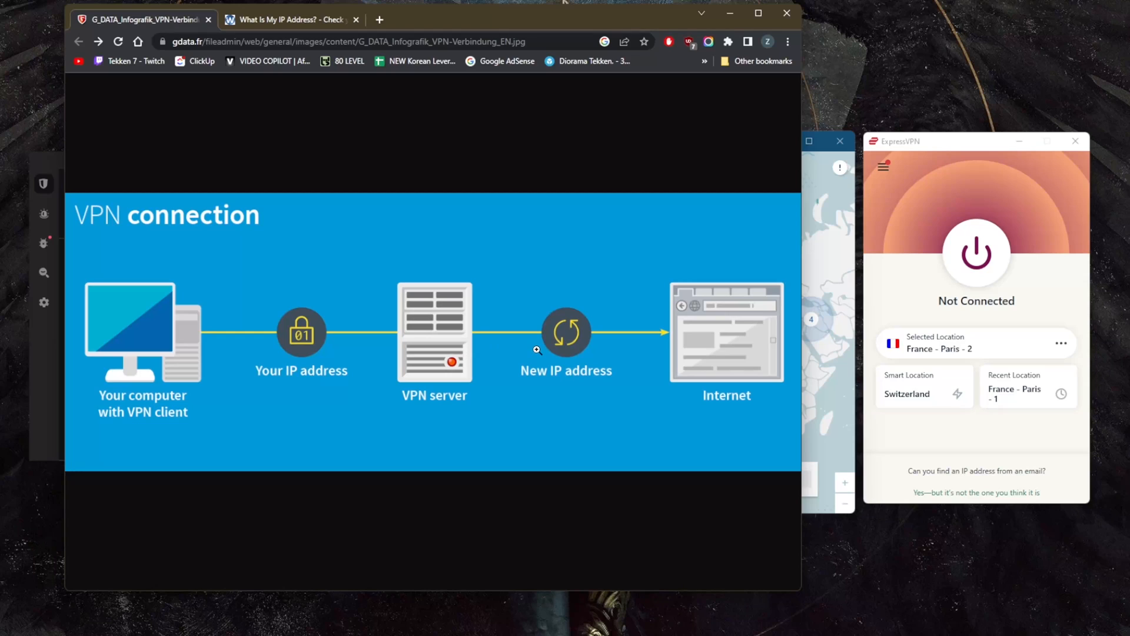
mouse_move(824, 263)
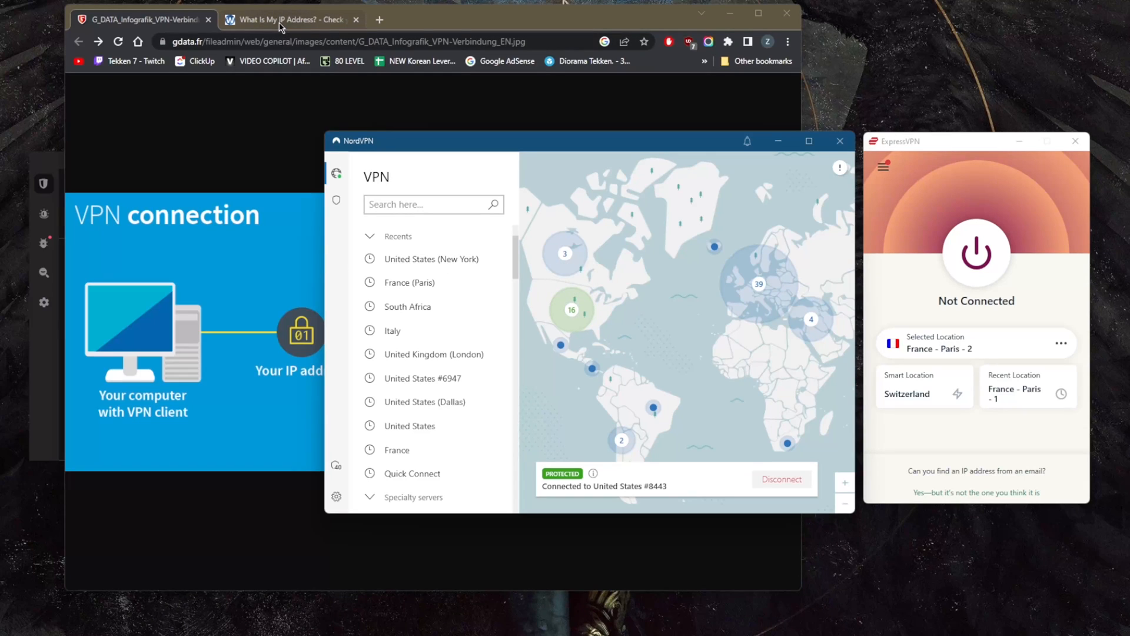
Return to the IP-lookup page and dismiss NordVPN's 'Rate your connection speed' prompt
click(288, 20)
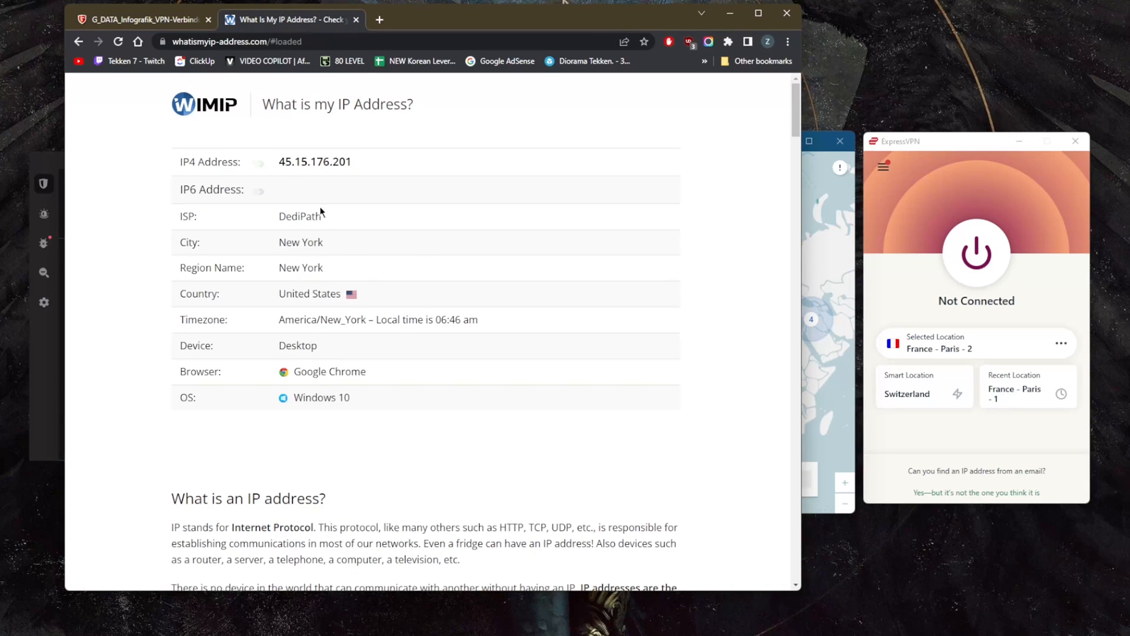
mouse_move(350, 316)
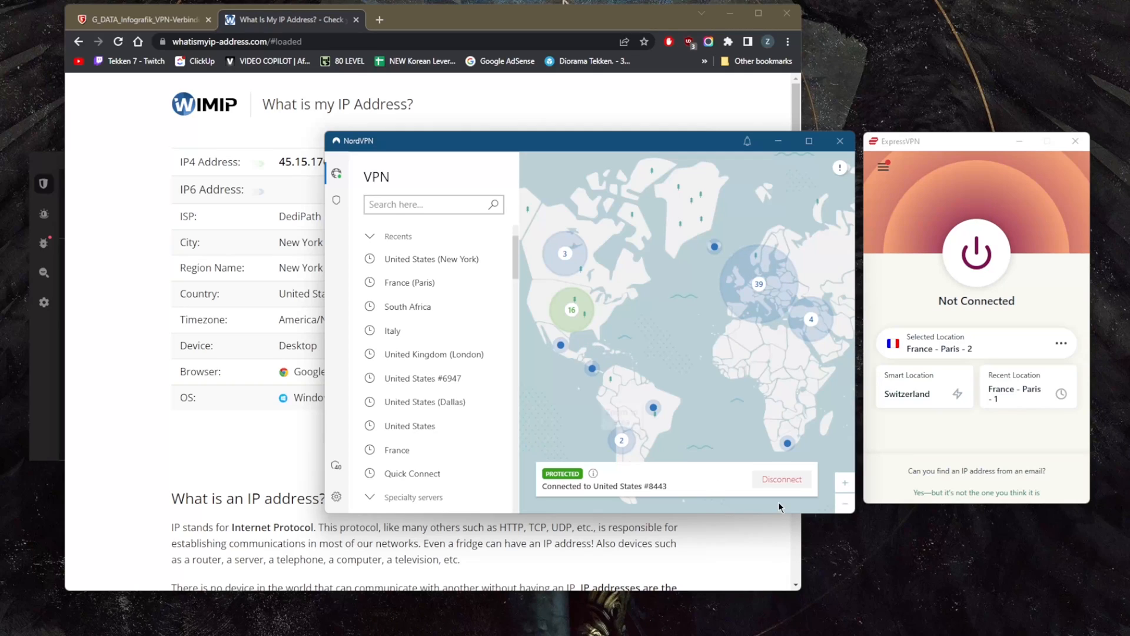
mouse_move(849, 573)
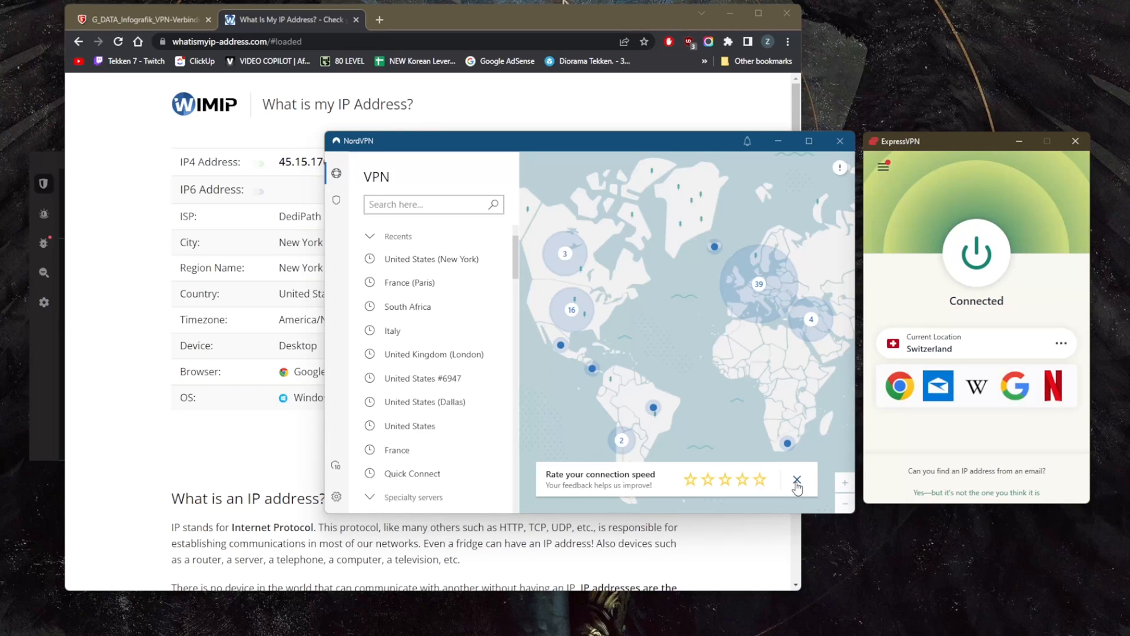
click(797, 479)
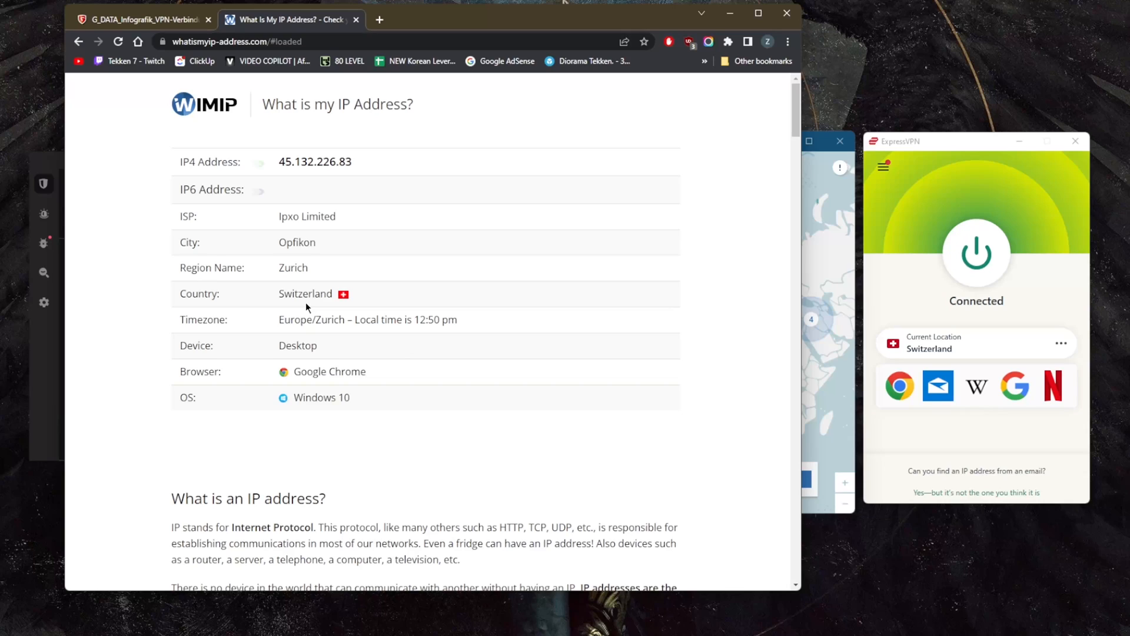
mouse_move(833, 285)
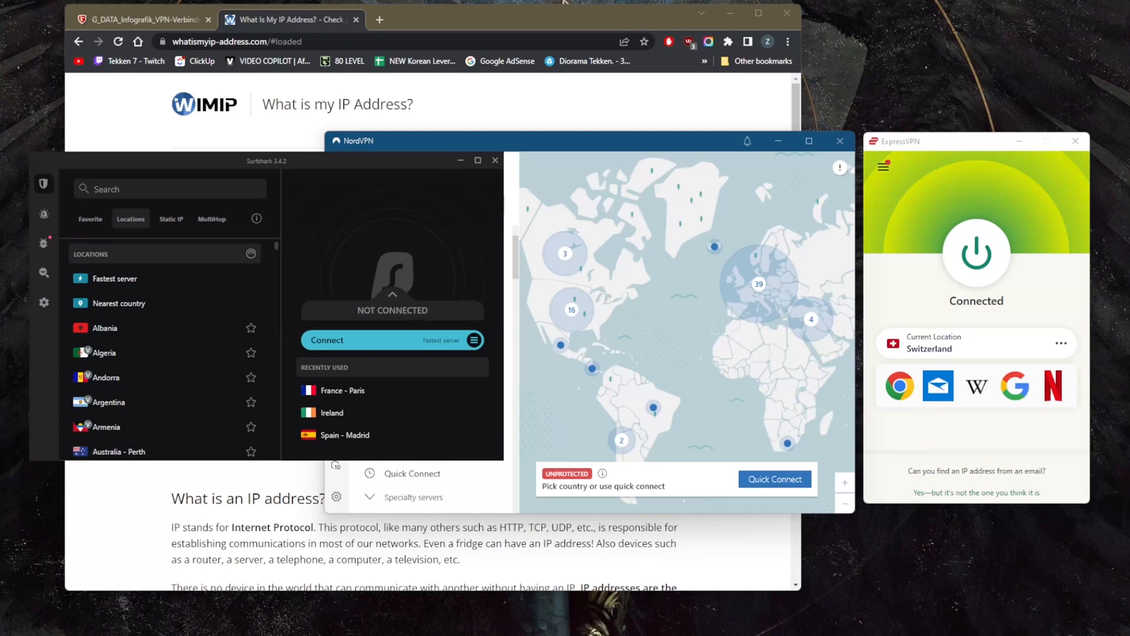
mouse_move(670, 360)
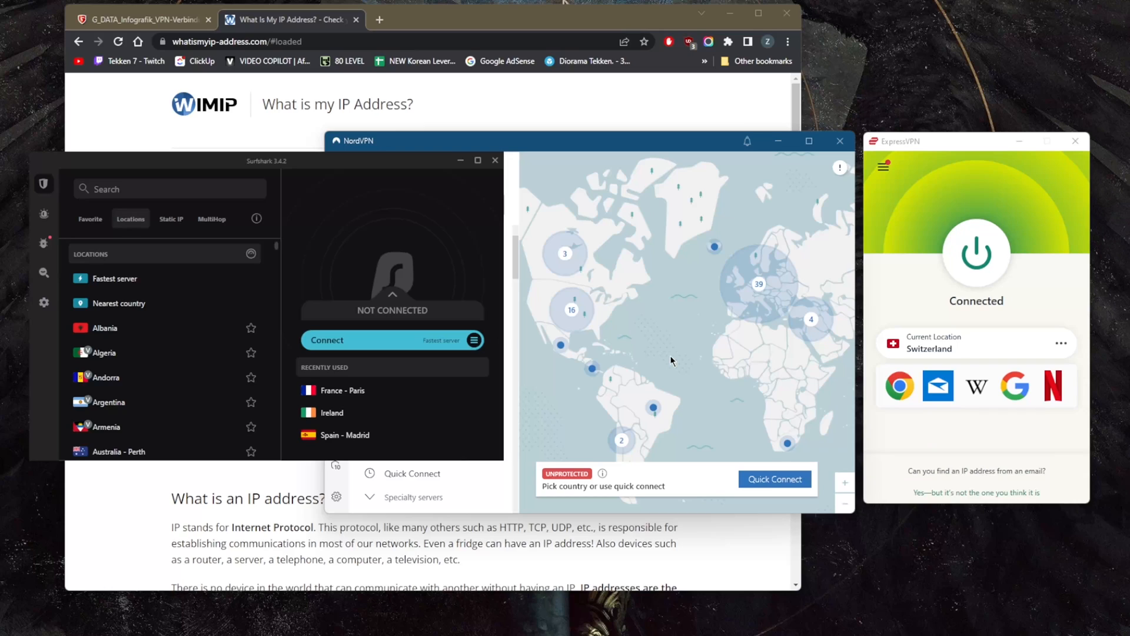
mouse_move(663, 514)
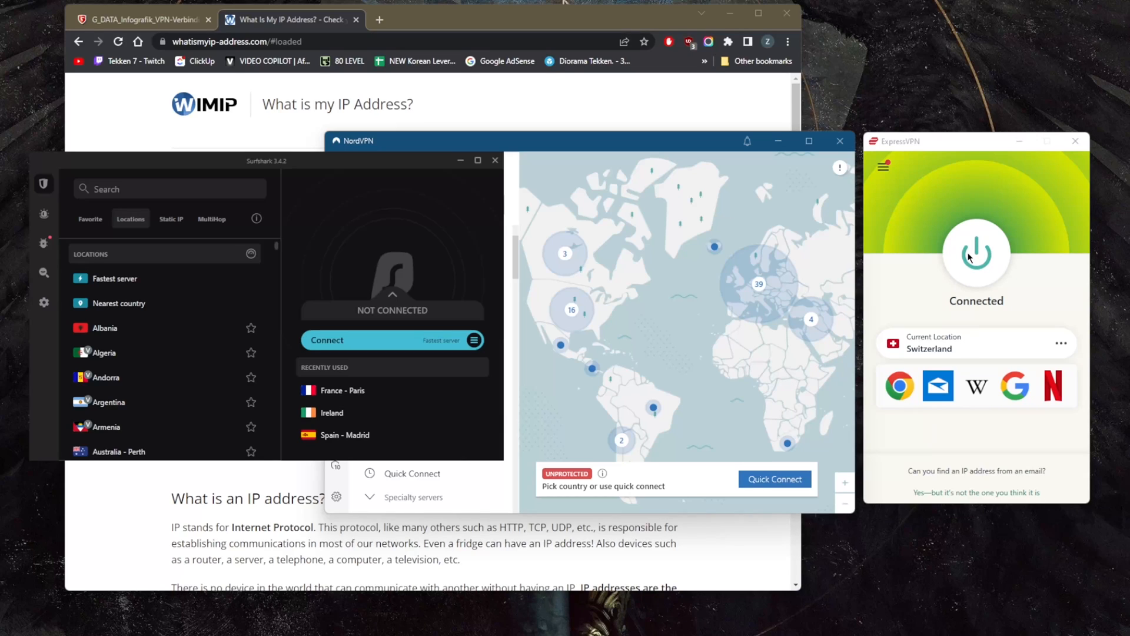
Disconnect ExpressVPN from Switzerland via its power button, leaving Switzerland as smart location
click(975, 255)
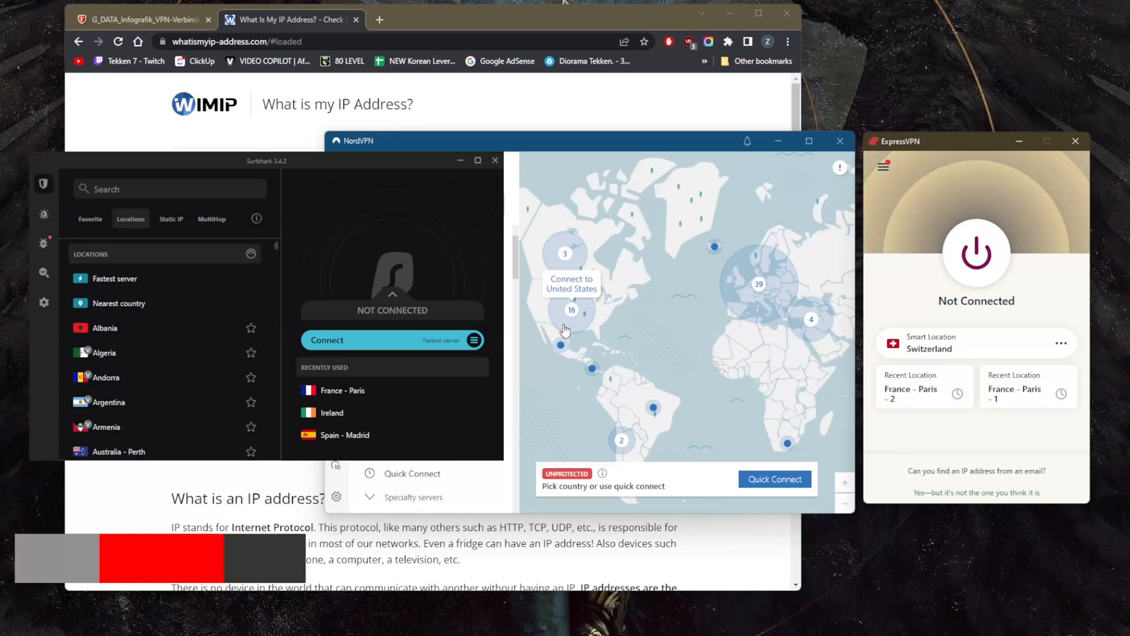